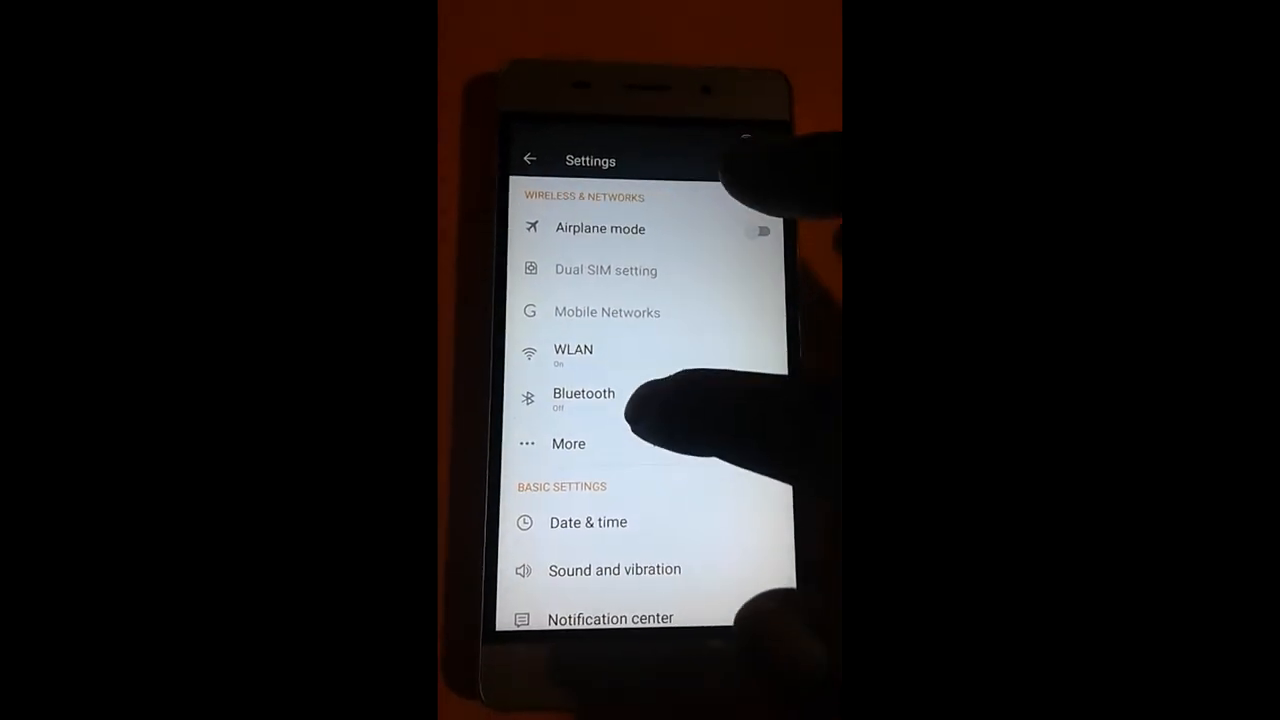
Scroll down the settings list to reach Advanced settings and Developer options
scroll(down, 3)
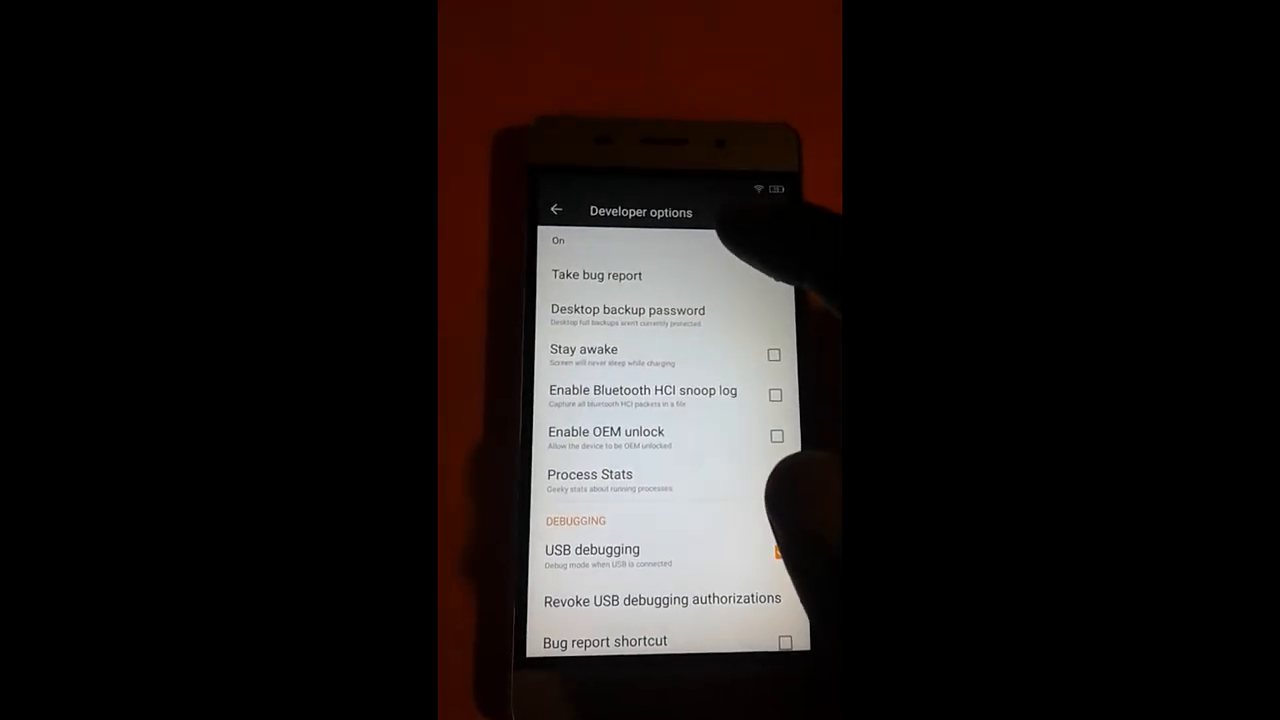
Enable USB debugging and OEM unlock, then return to the Advanced settings list
click(784, 556)
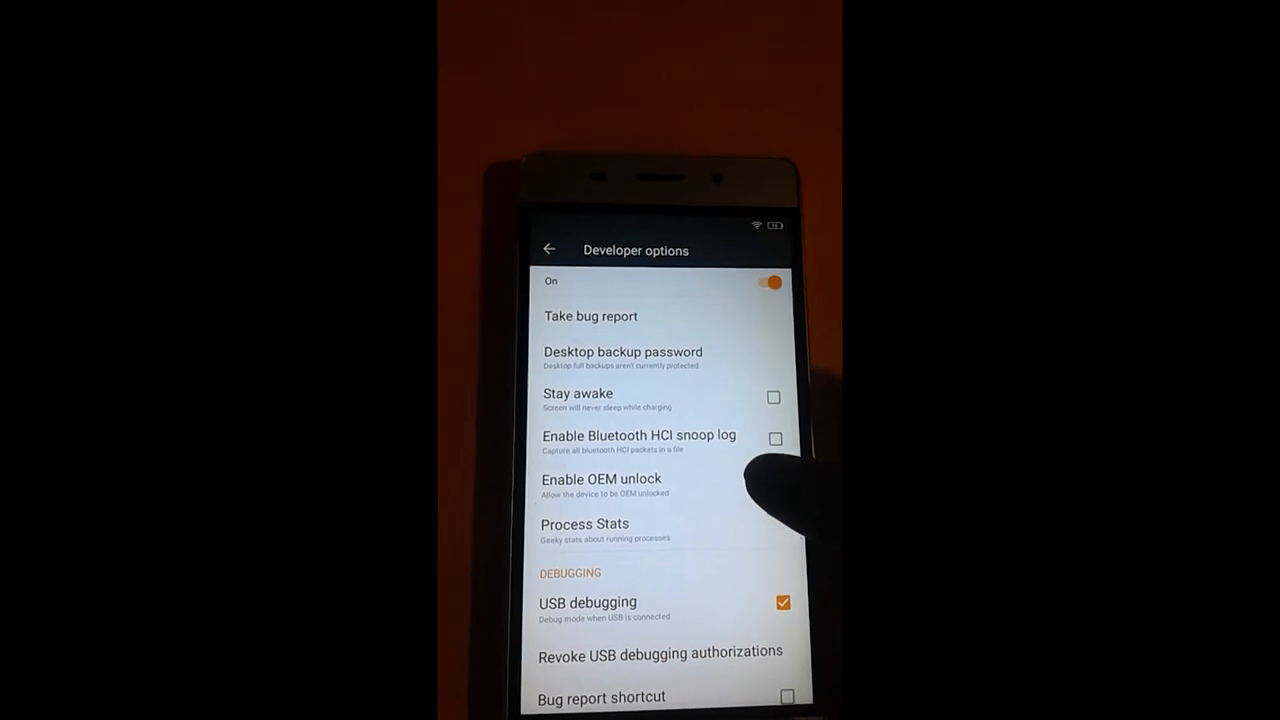
click(776, 460)
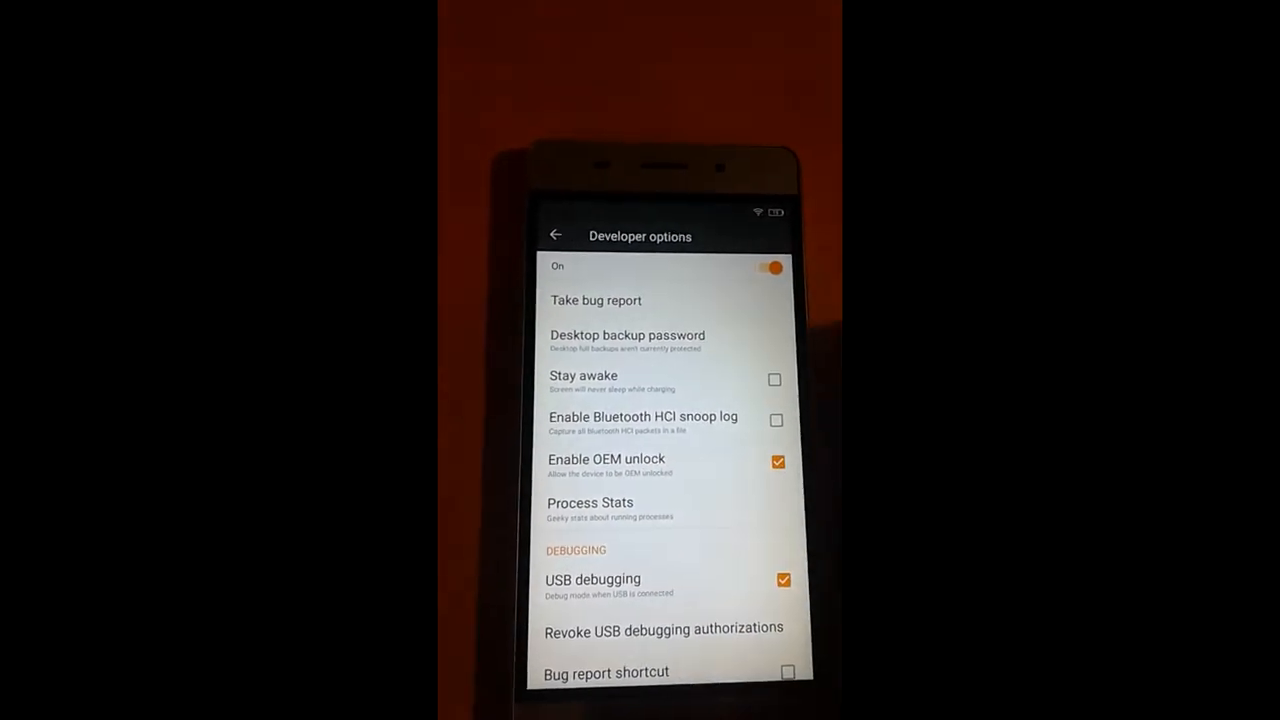
click(556, 234)
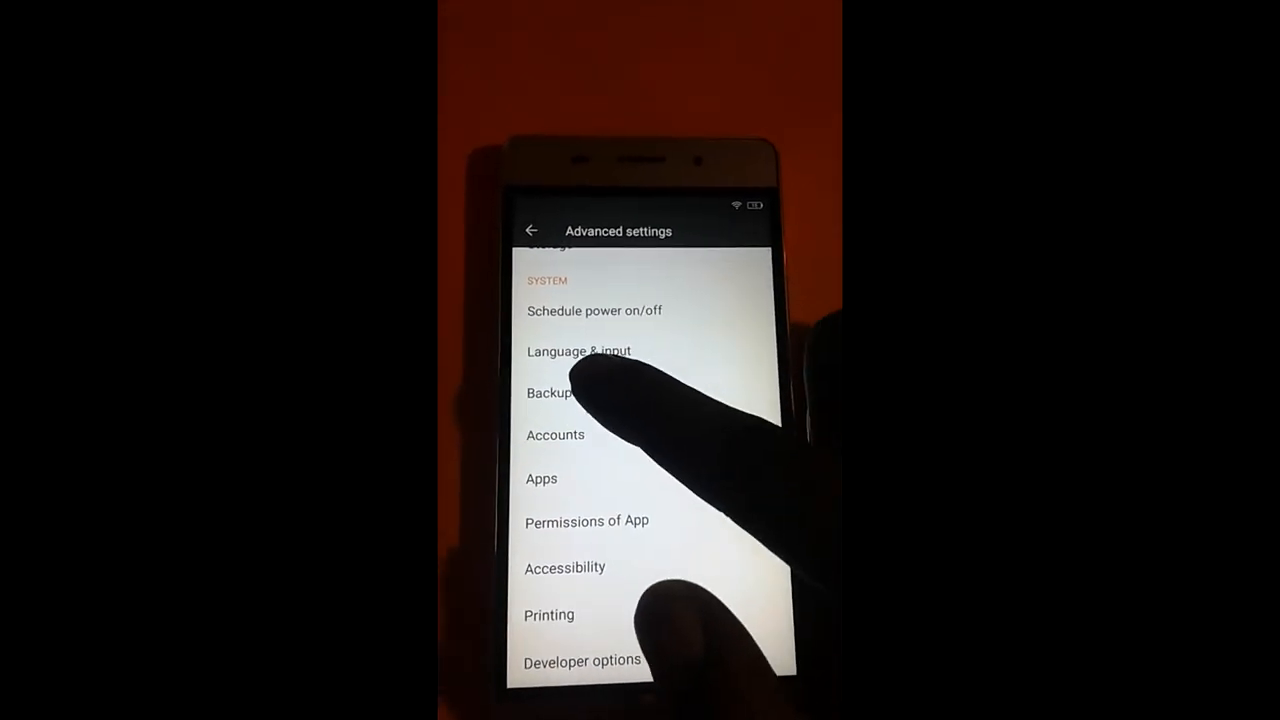
Go through Backup & reset to Factory data reset and raise the Confirm restore prompt
click(548, 392)
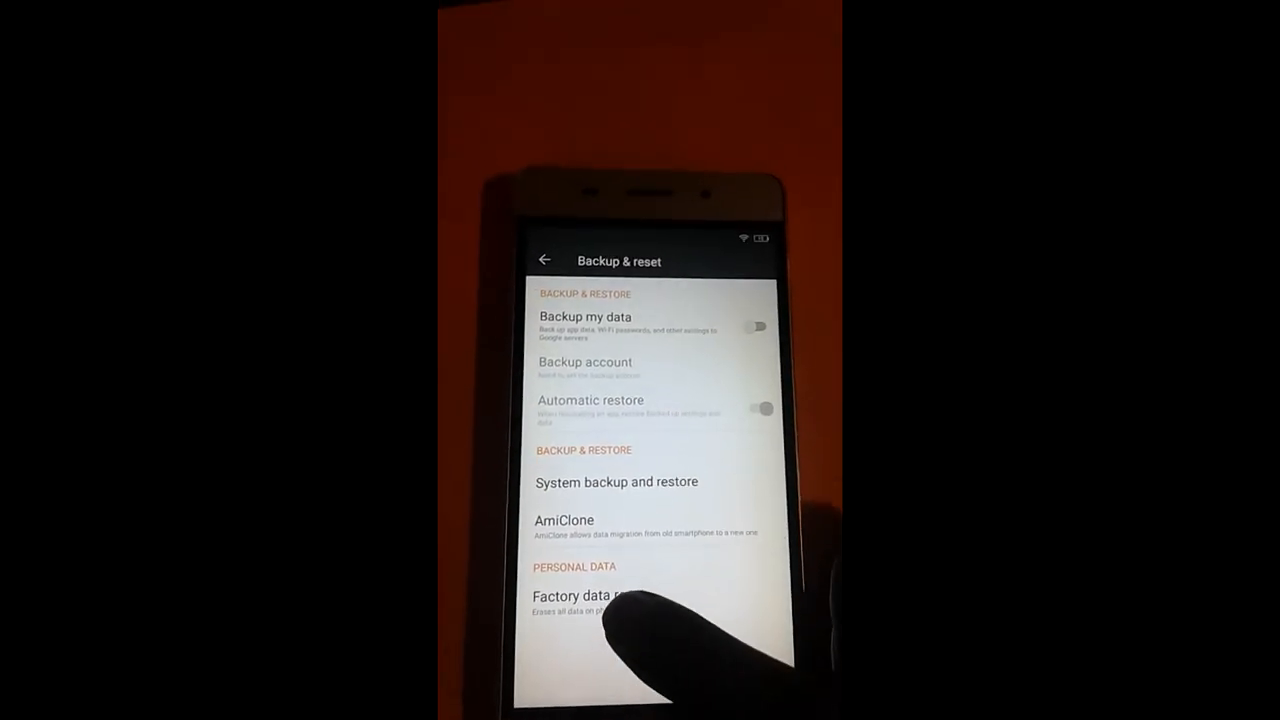
click(600, 600)
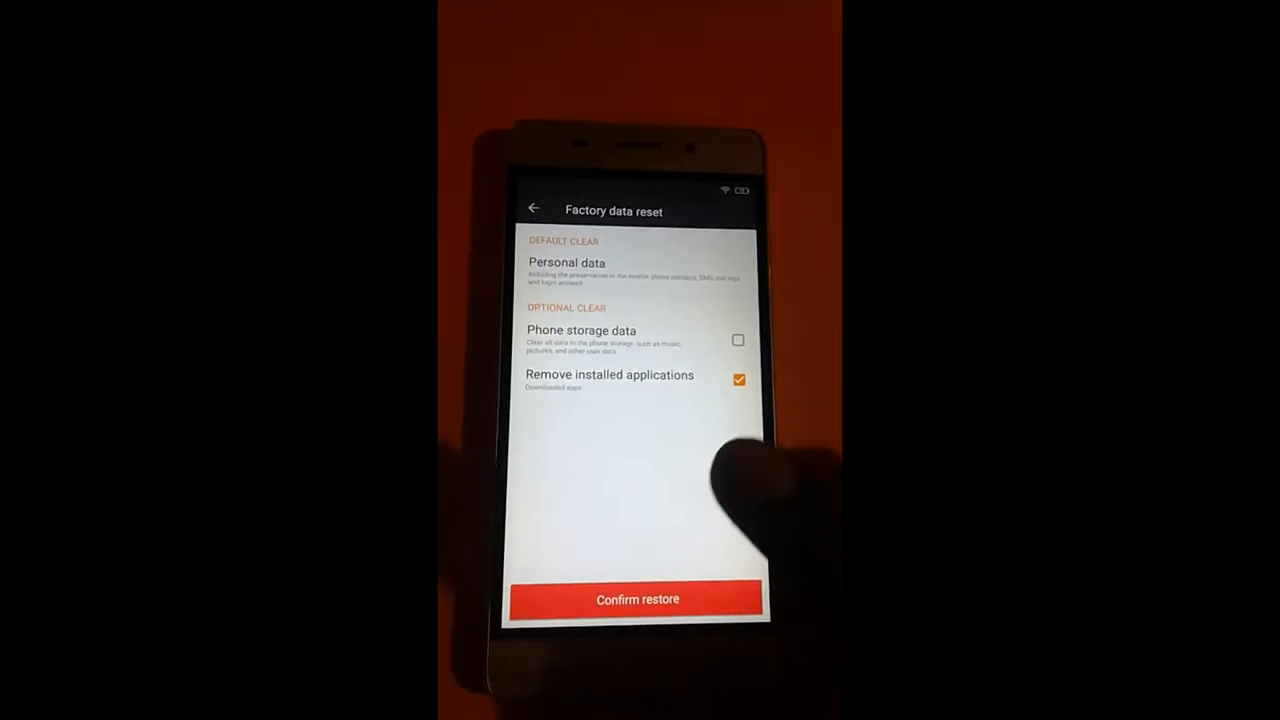
click(636, 600)
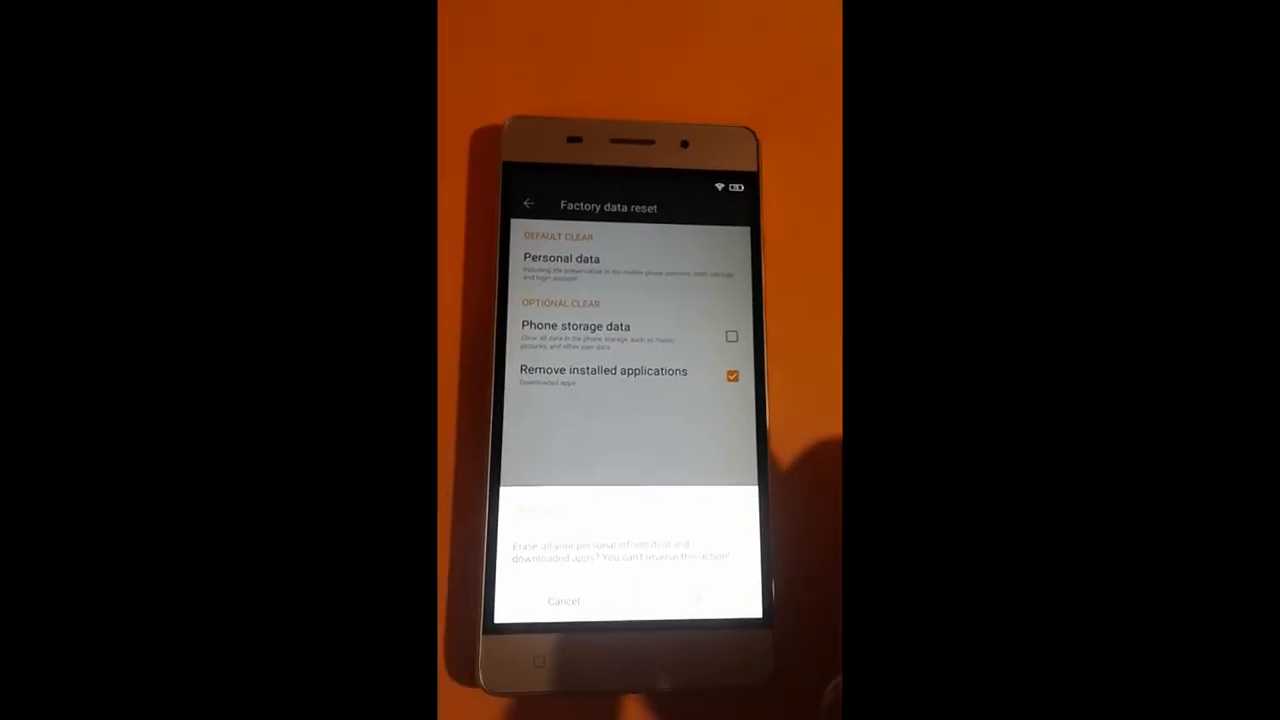